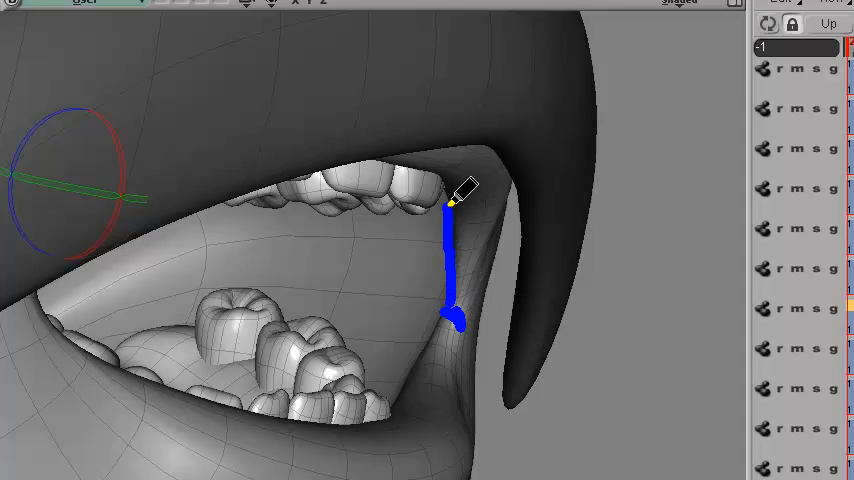
Frame and orbit the view to close in on the mouth area and jaw control
drag(456, 200, 470, 376)
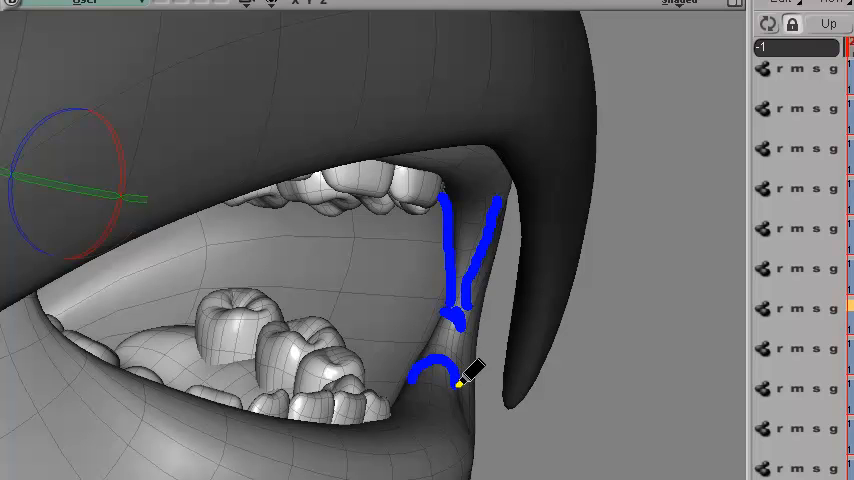
drag(460, 376, 390, 420)
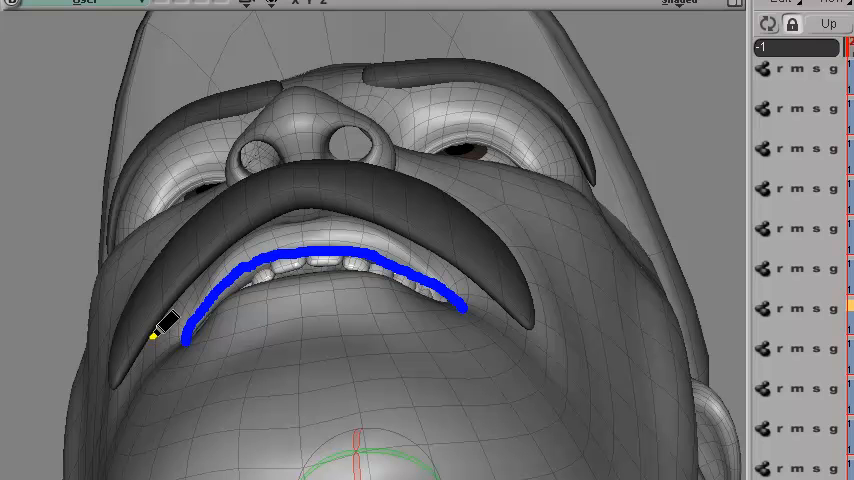
drag(164, 330, 484, 264)
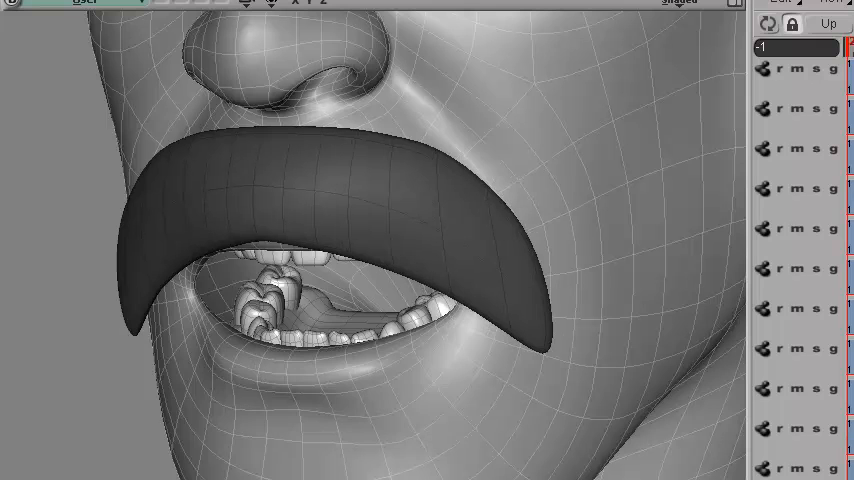
mouse_move(468, 444)
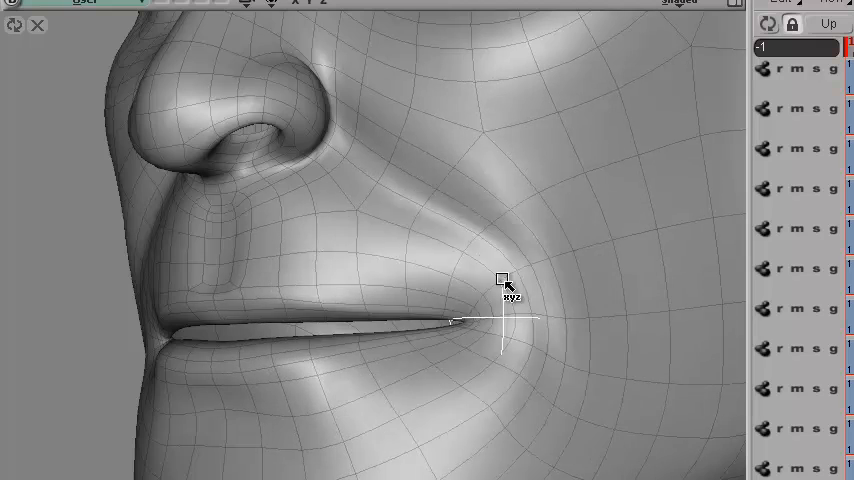
drag(504, 282, 498, 418)
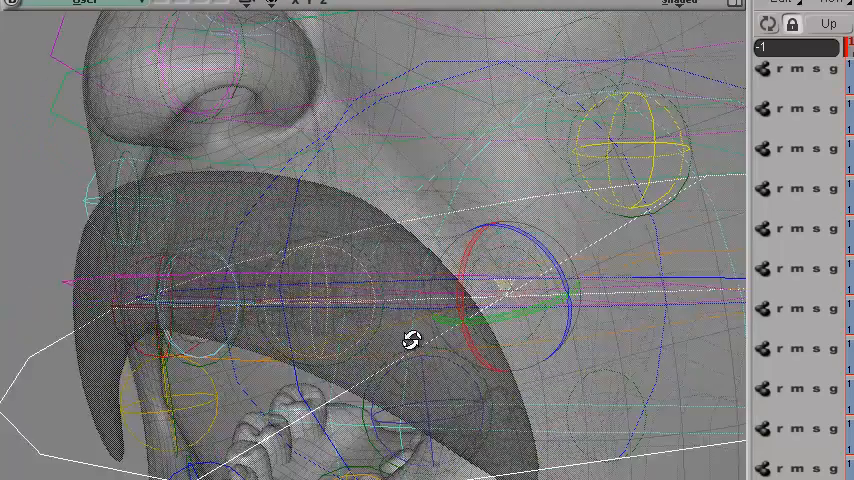
drag(410, 340, 456, 336)
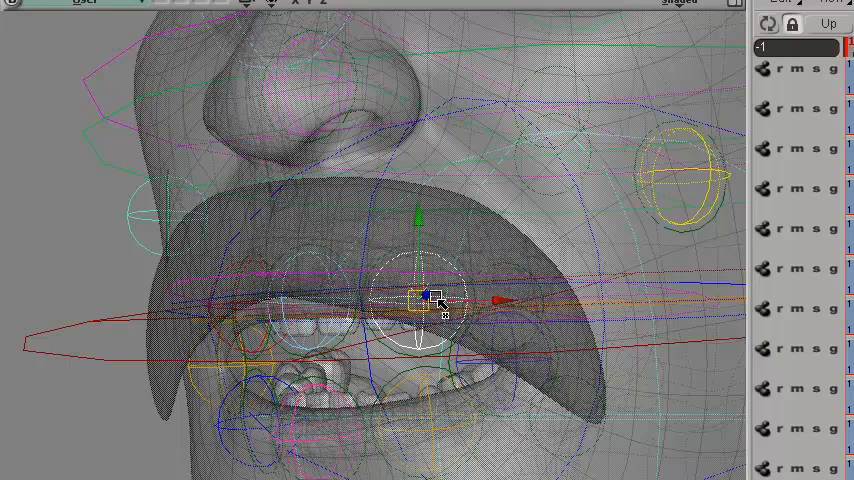
Lower the jaw control so the mouth opens wide, showing both rows of teeth
drag(440, 300, 424, 192)
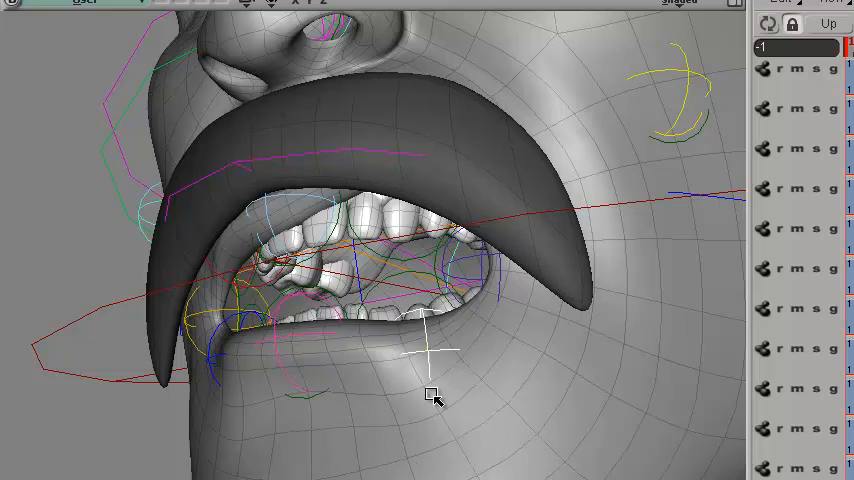
click(432, 396)
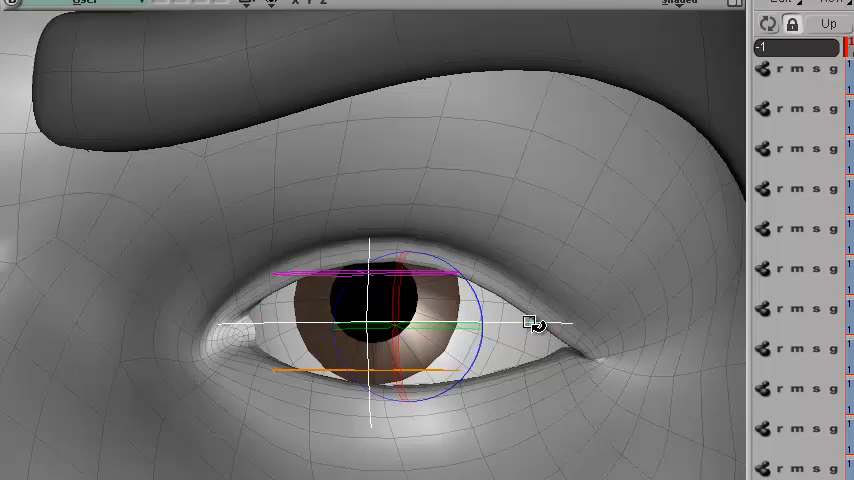
drag(536, 324, 390, 360)
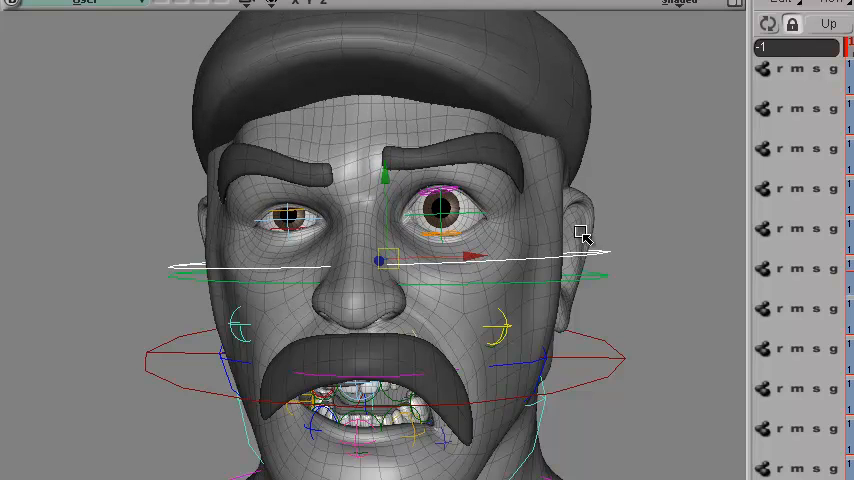
Orbit the camera to inspect the dropped, open jaw in profile
drag(584, 236, 310, 340)
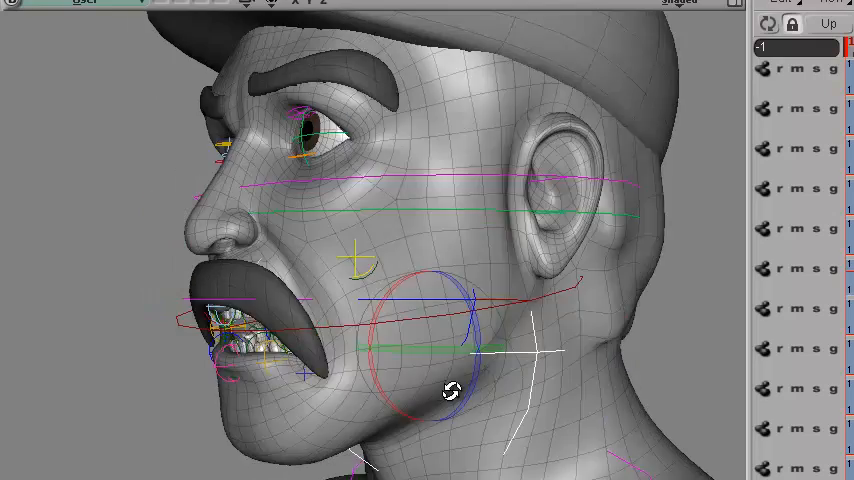
drag(450, 390, 440, 320)
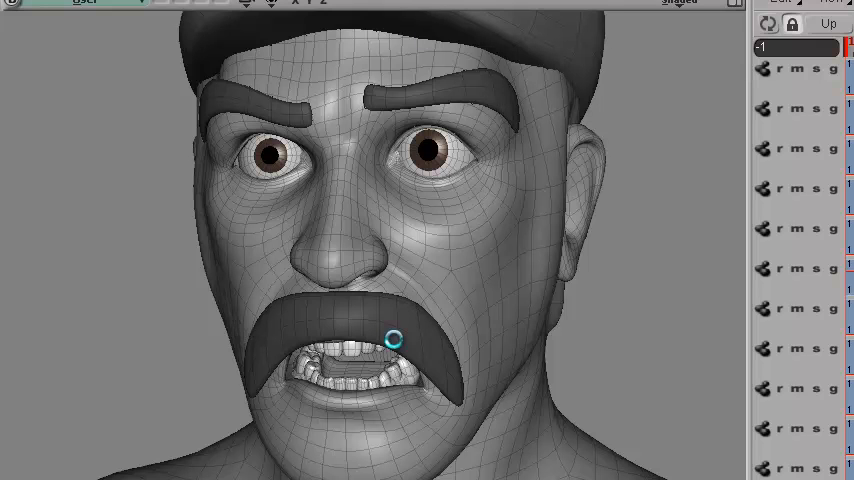
Select the upper lip control to pull the lips back over the clenched teeth
click(388, 338)
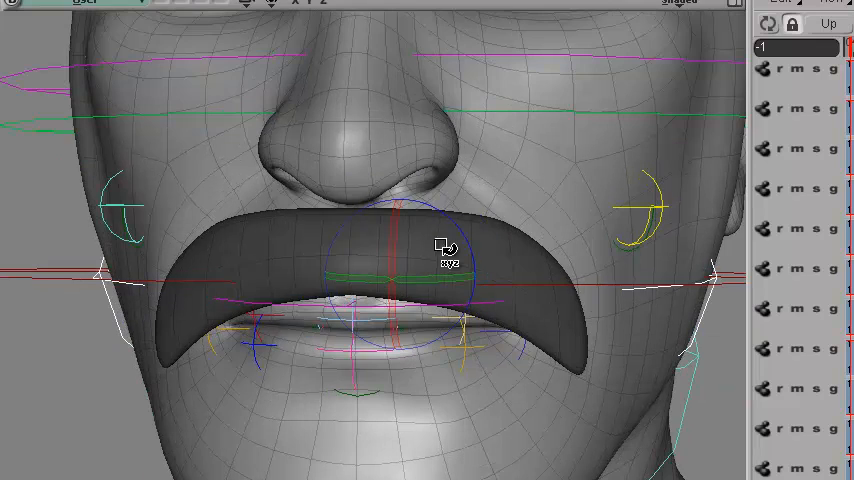
Reframe the close-up of the pressed lips, then orbit to a three-quarter view of the face
drag(440, 250, 424, 324)
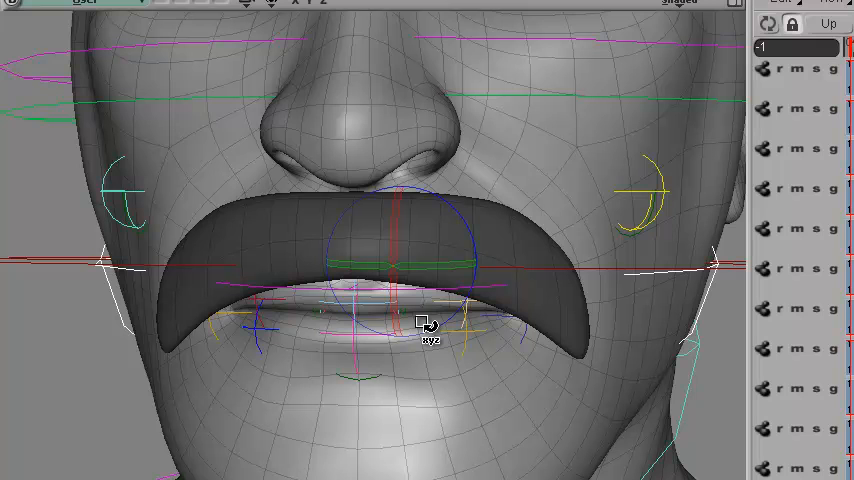
drag(424, 322, 412, 188)
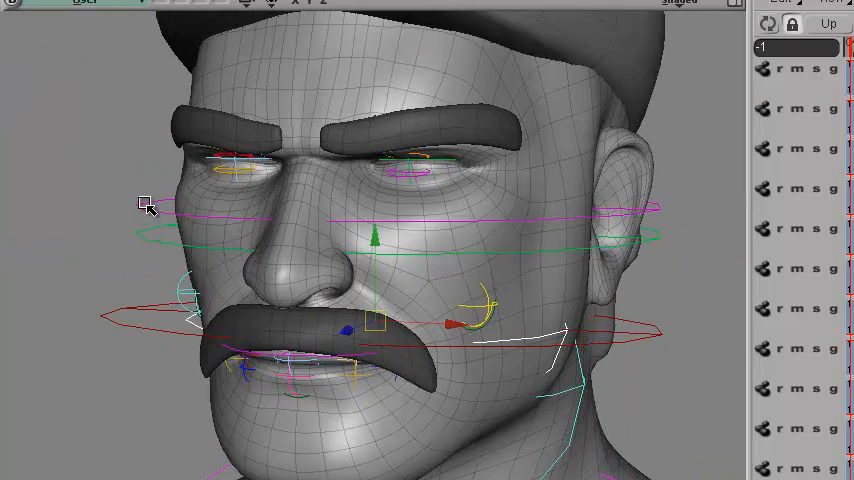
drag(144, 204, 490, 136)
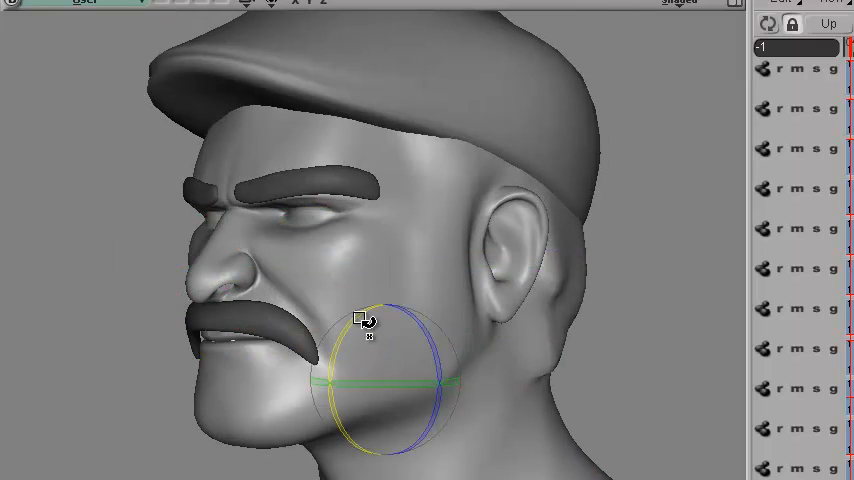
Orbit from one side of the head to the other to review the pained pose
drag(364, 324, 528, 322)
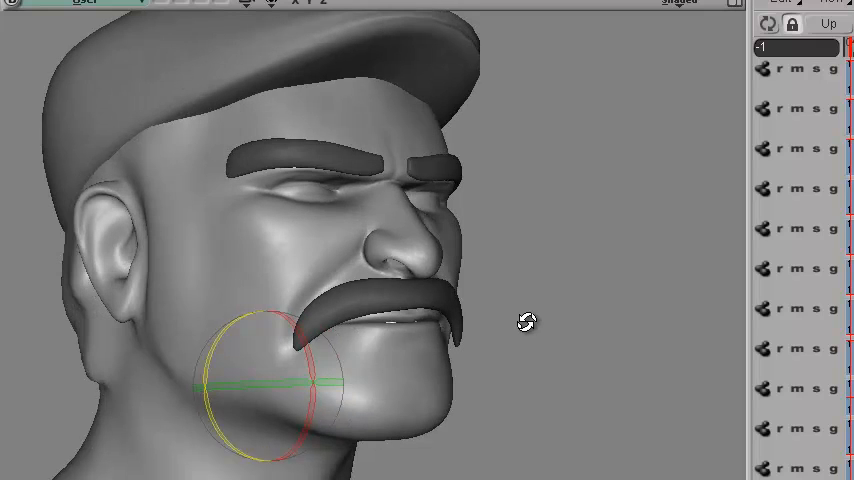